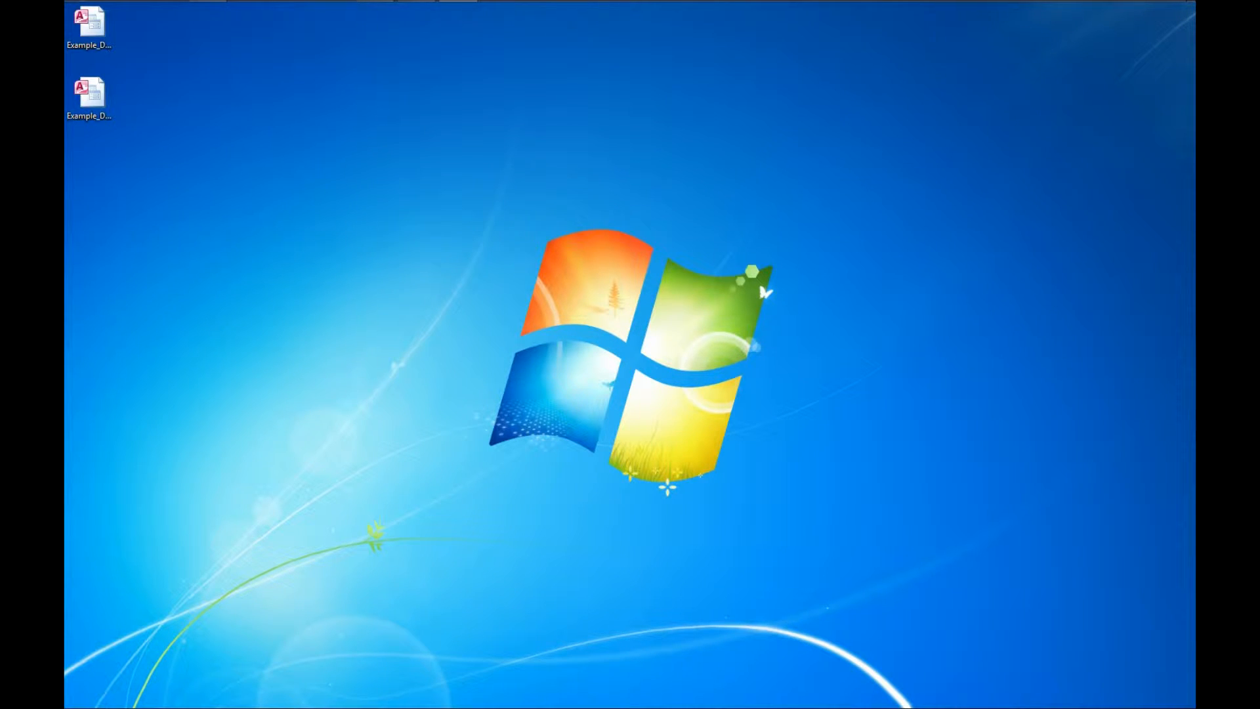
Step: Open the Example_Database front end from the desktop in Access
{"action": "left_click", "coordinate": [88, 26]}
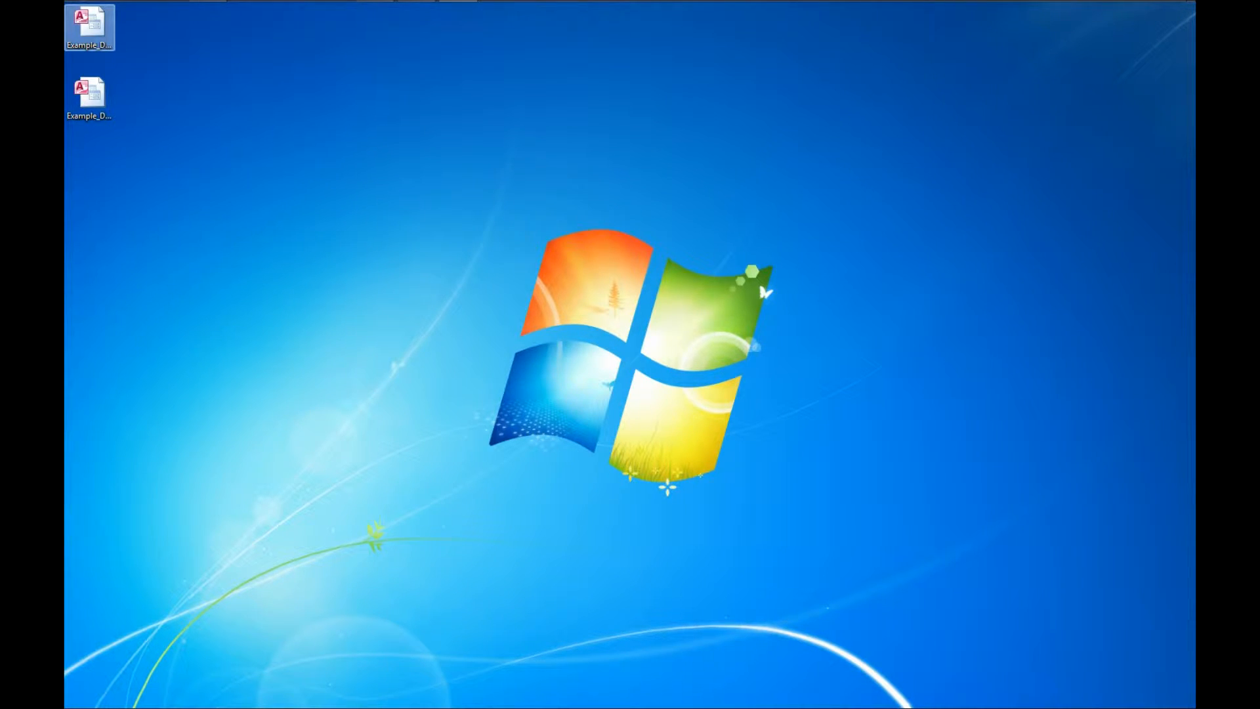
{"action": "left_click", "coordinate": [89, 32]}
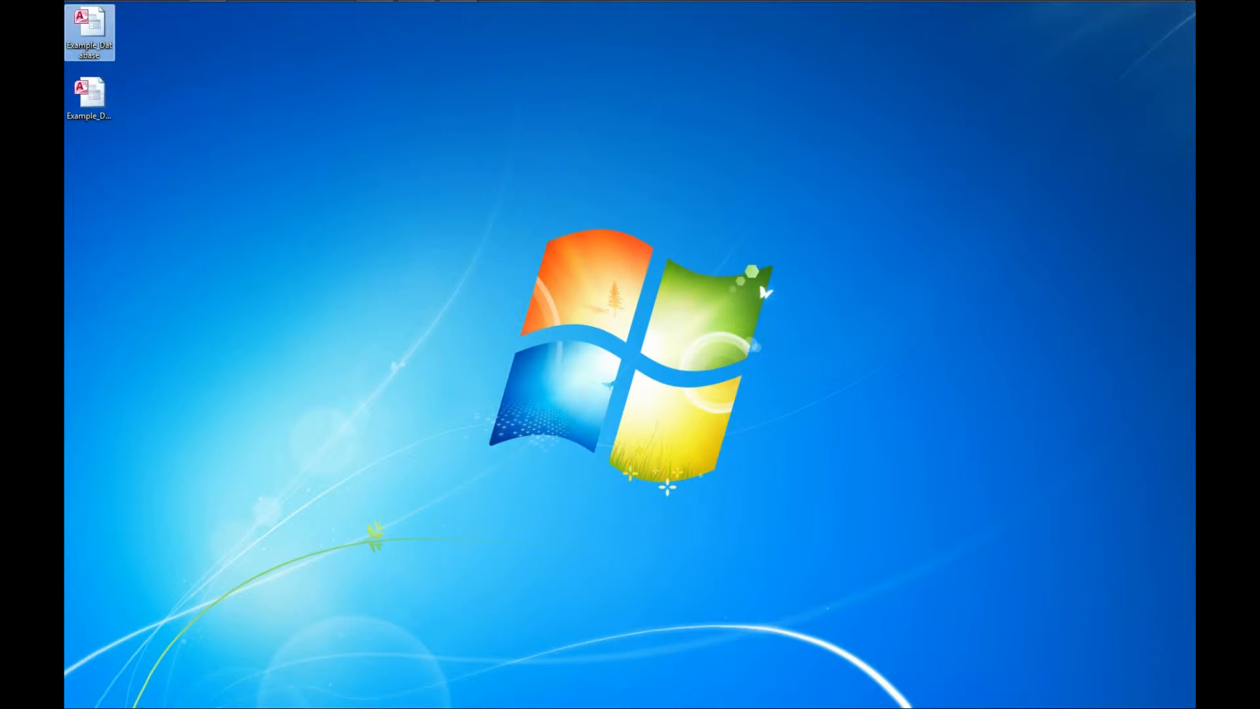
{"action": "double_click", "coordinate": [88, 32]}
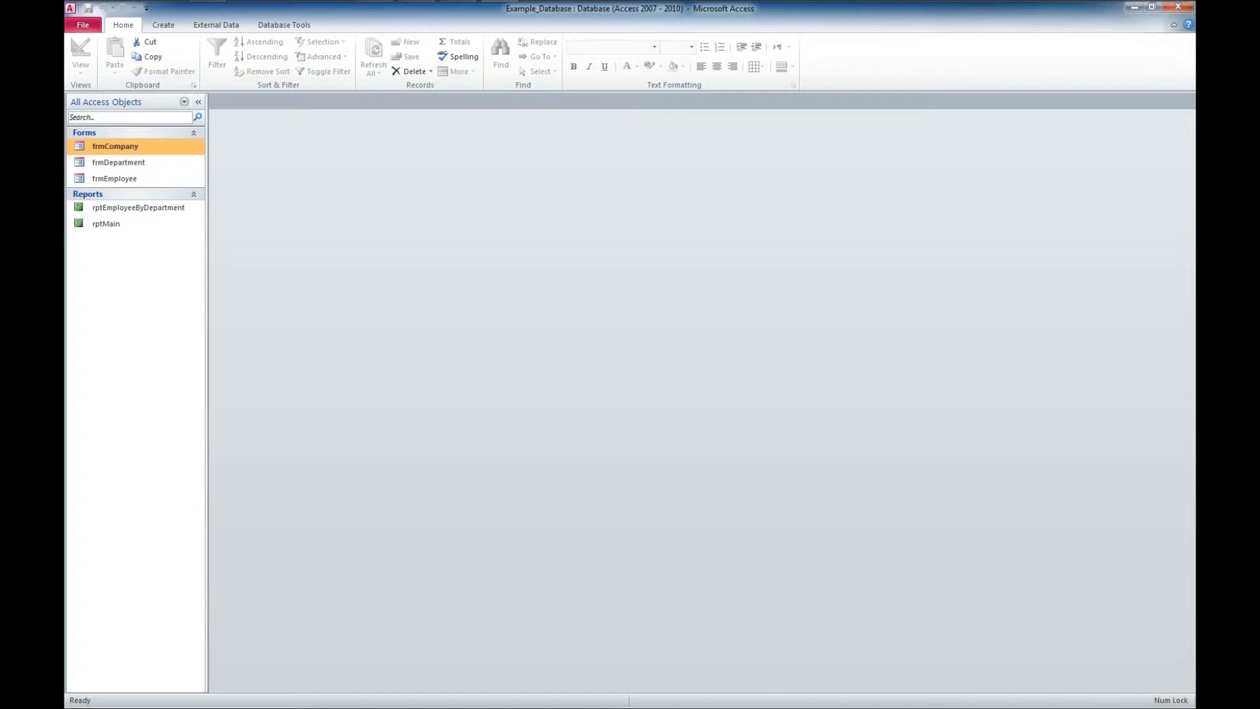
{"action": "left_click", "coordinate": [105, 223]}
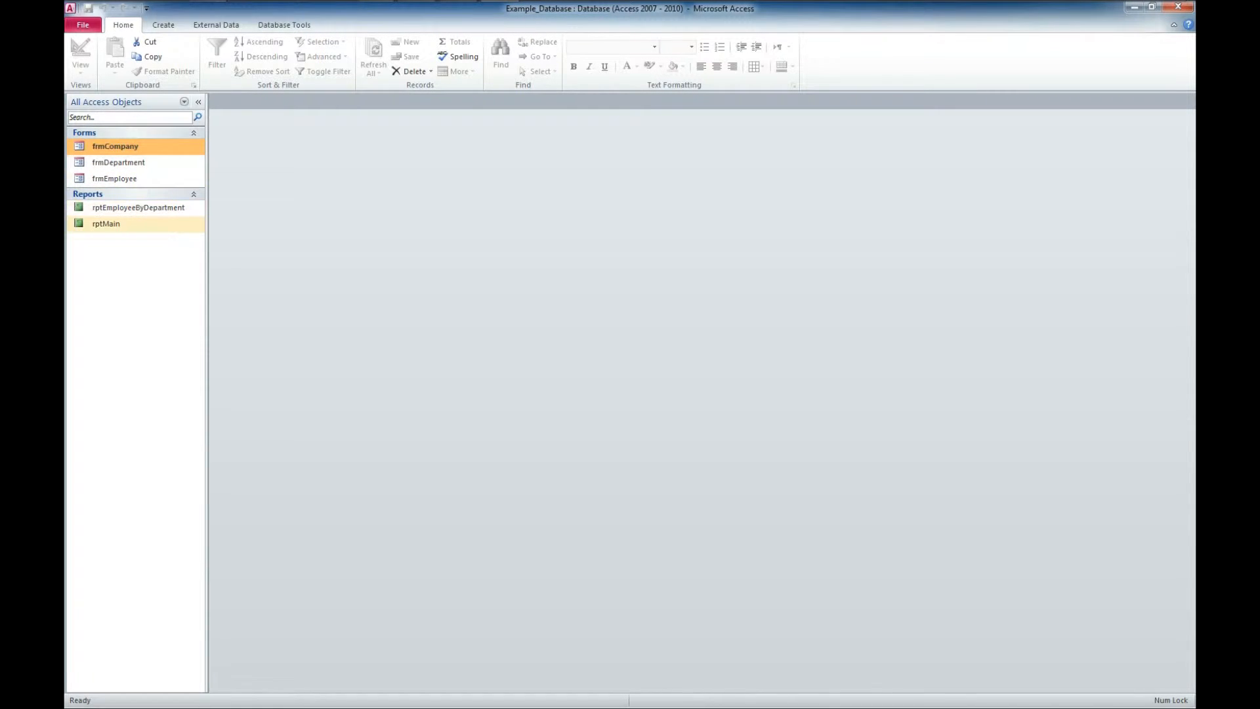
{"action": "left_click", "coordinate": [137, 207]}
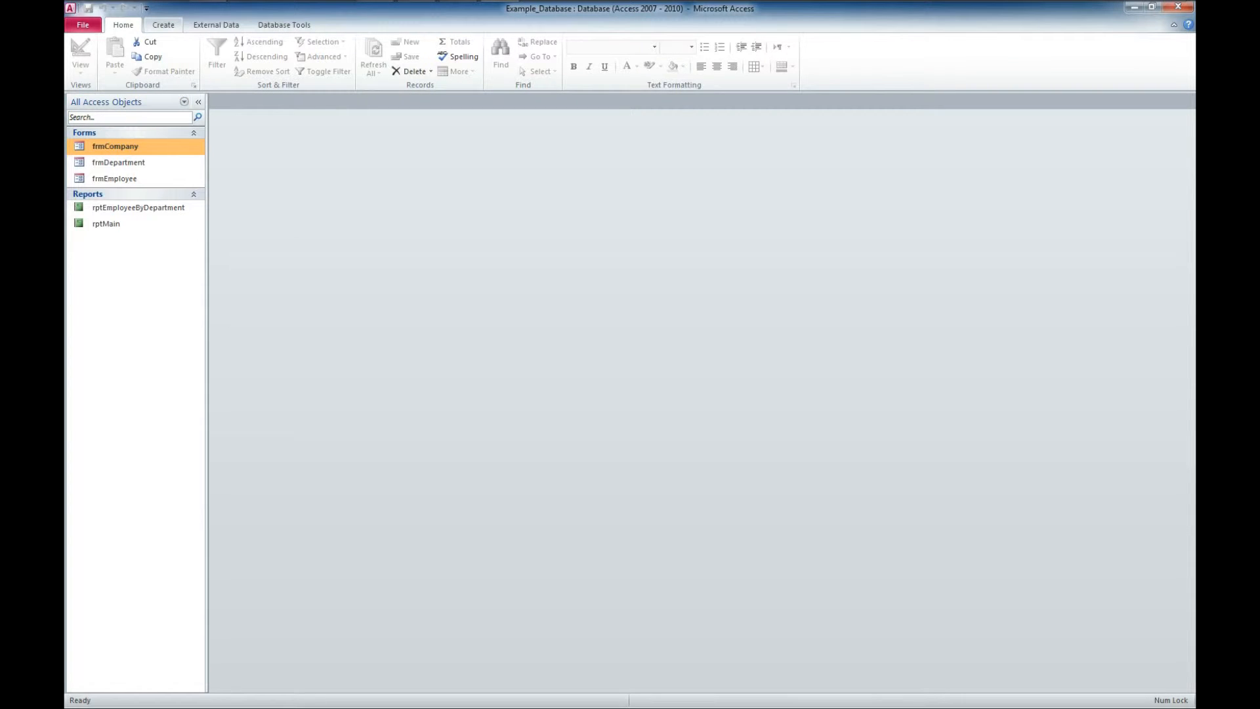
Step: Start the External Data Access wizard with 'Link to the data source by creating a linked table'
{"action": "left_click", "coordinate": [214, 25]}
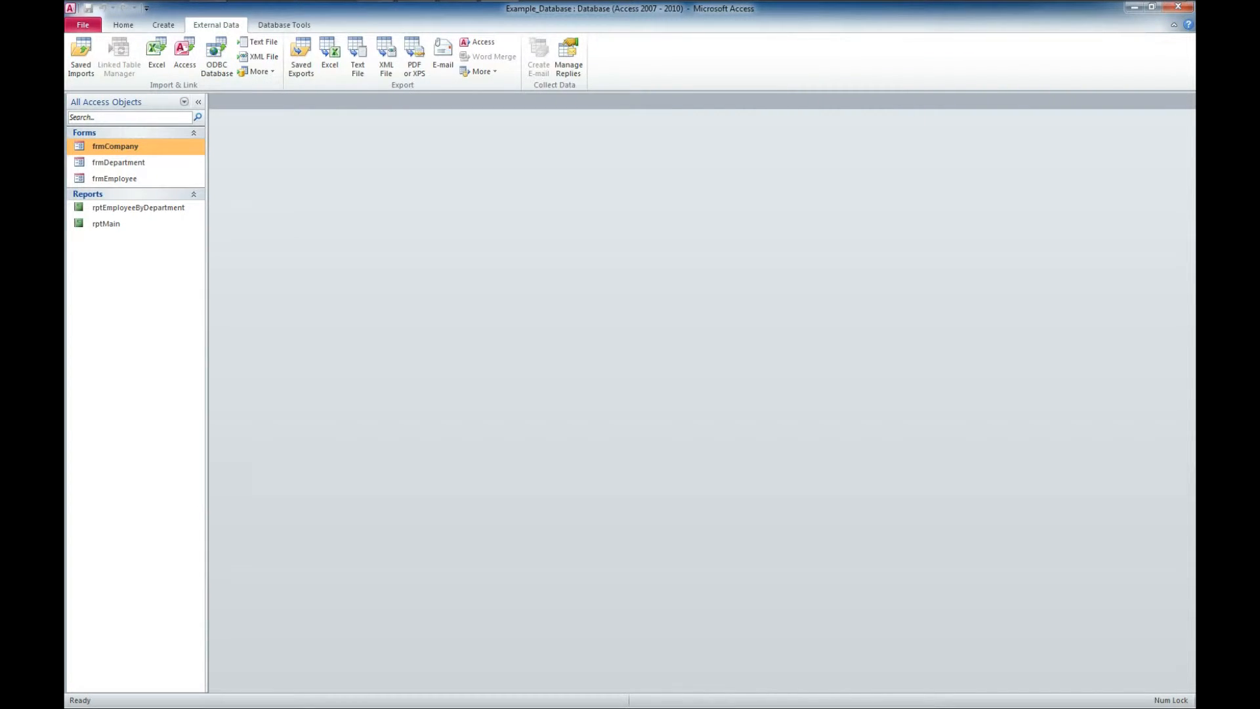
{"action": "mouse_move", "coordinate": [183, 57]}
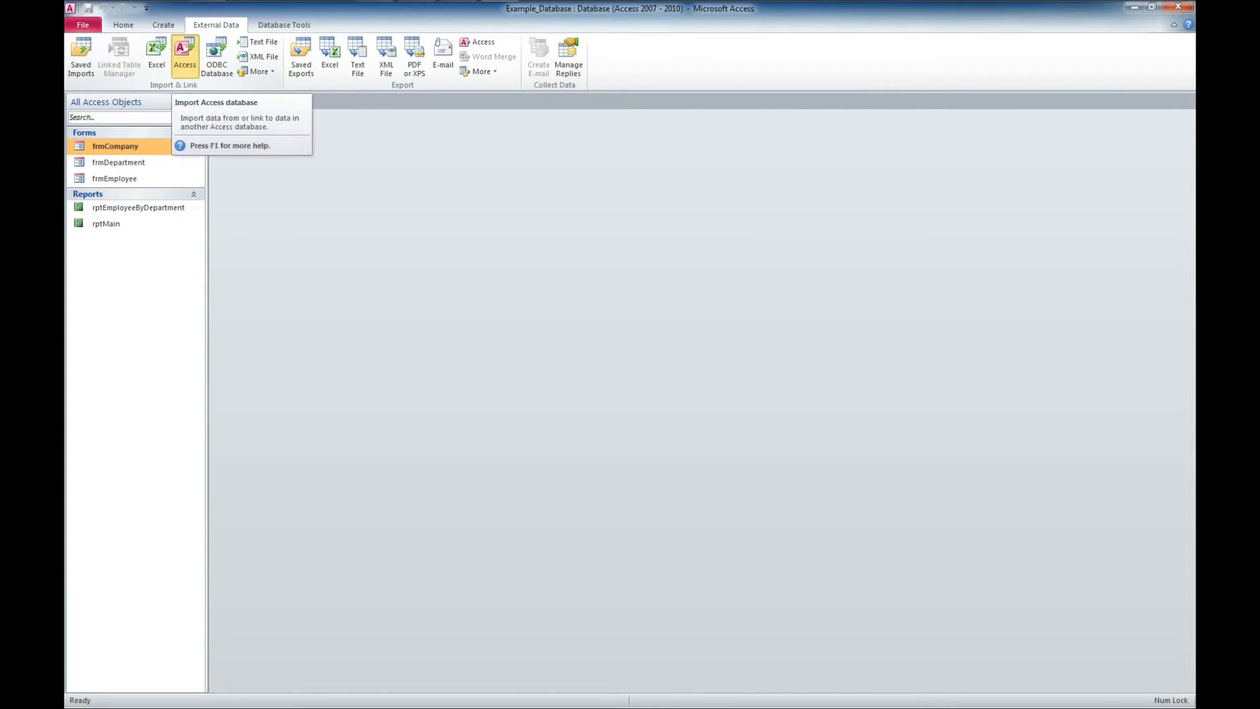
{"action": "left_click", "coordinate": [184, 56]}
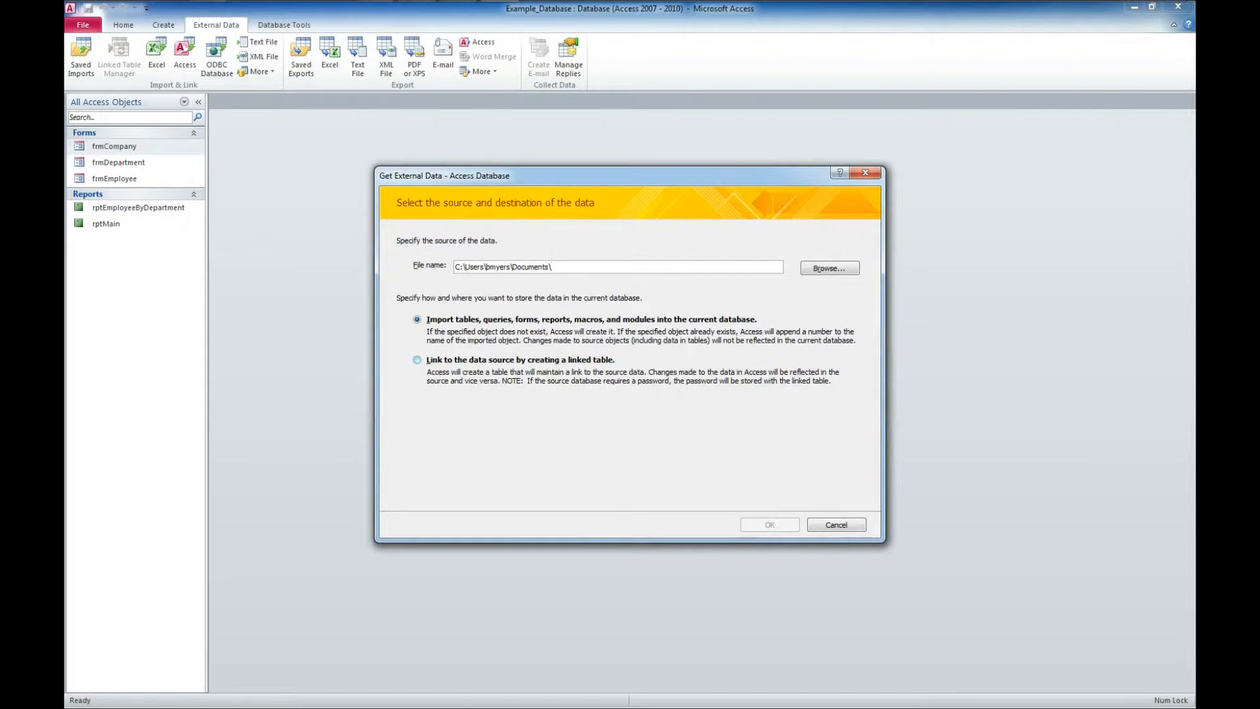
{"action": "left_click", "coordinate": [418, 359]}
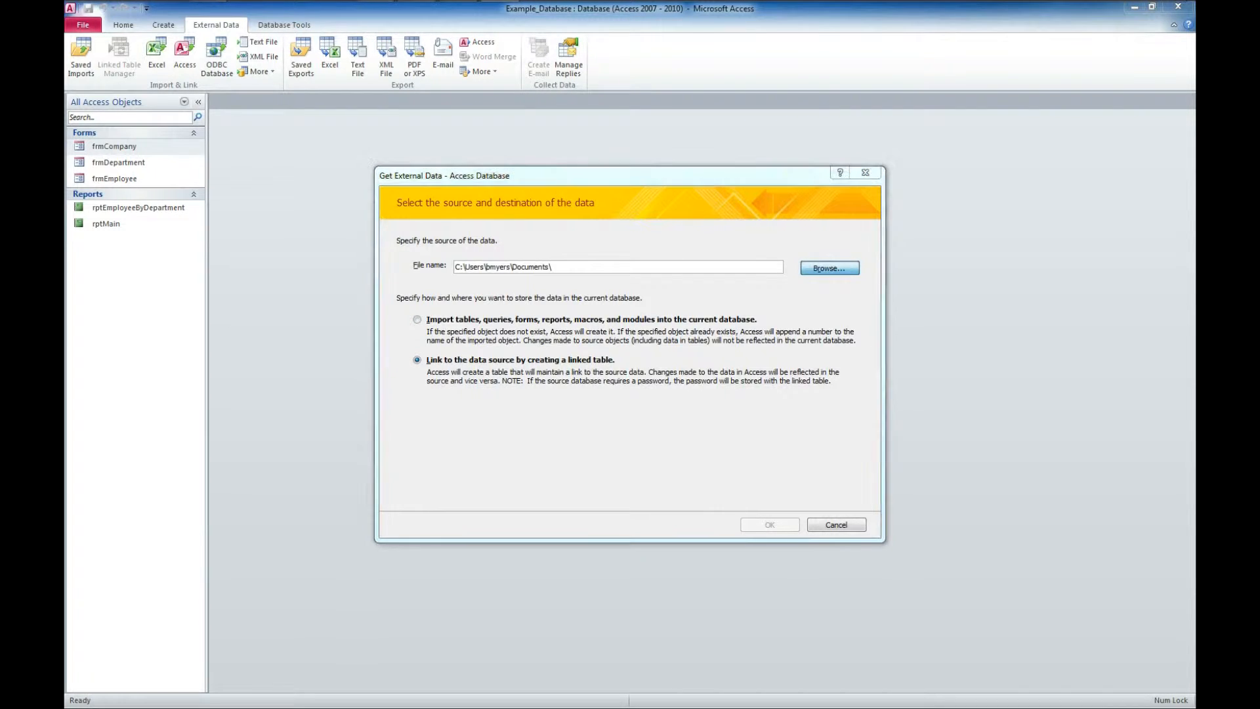
Step: Browse to Desktop and choose Example_Database_Data as the source file
{"action": "left_click", "coordinate": [828, 268]}
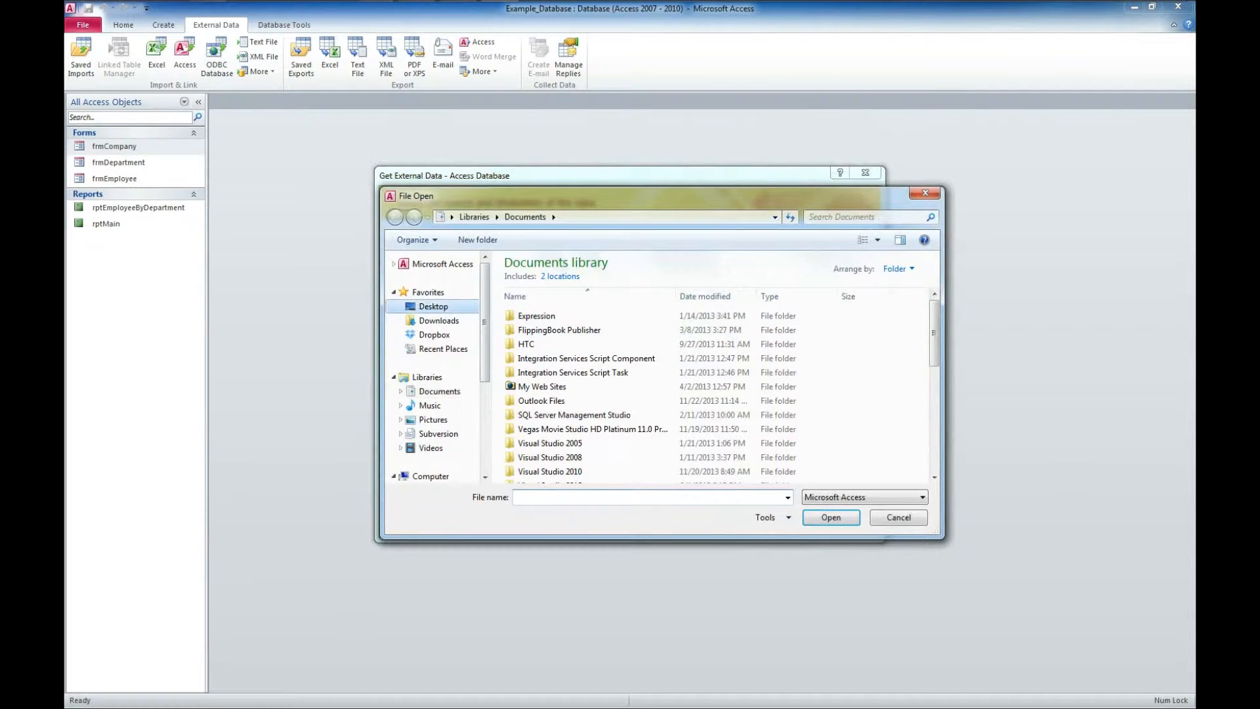
{"action": "left_click", "coordinate": [432, 306]}
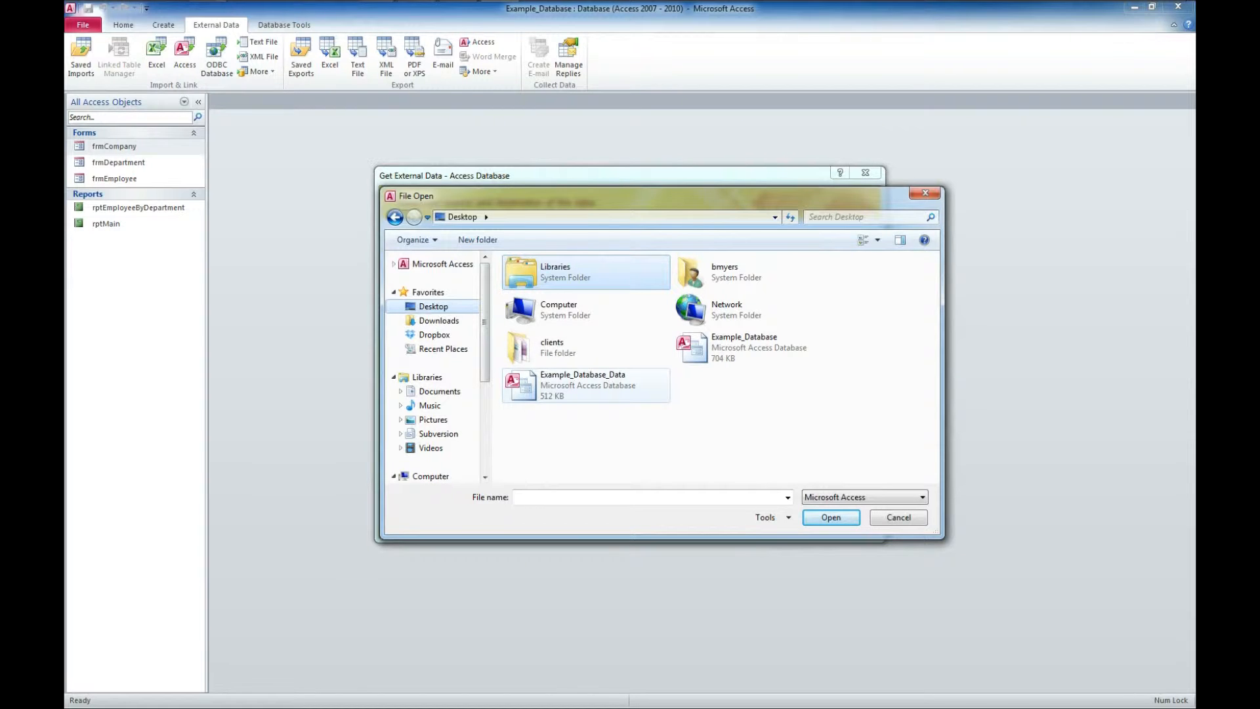
{"action": "left_click", "coordinate": [585, 385]}
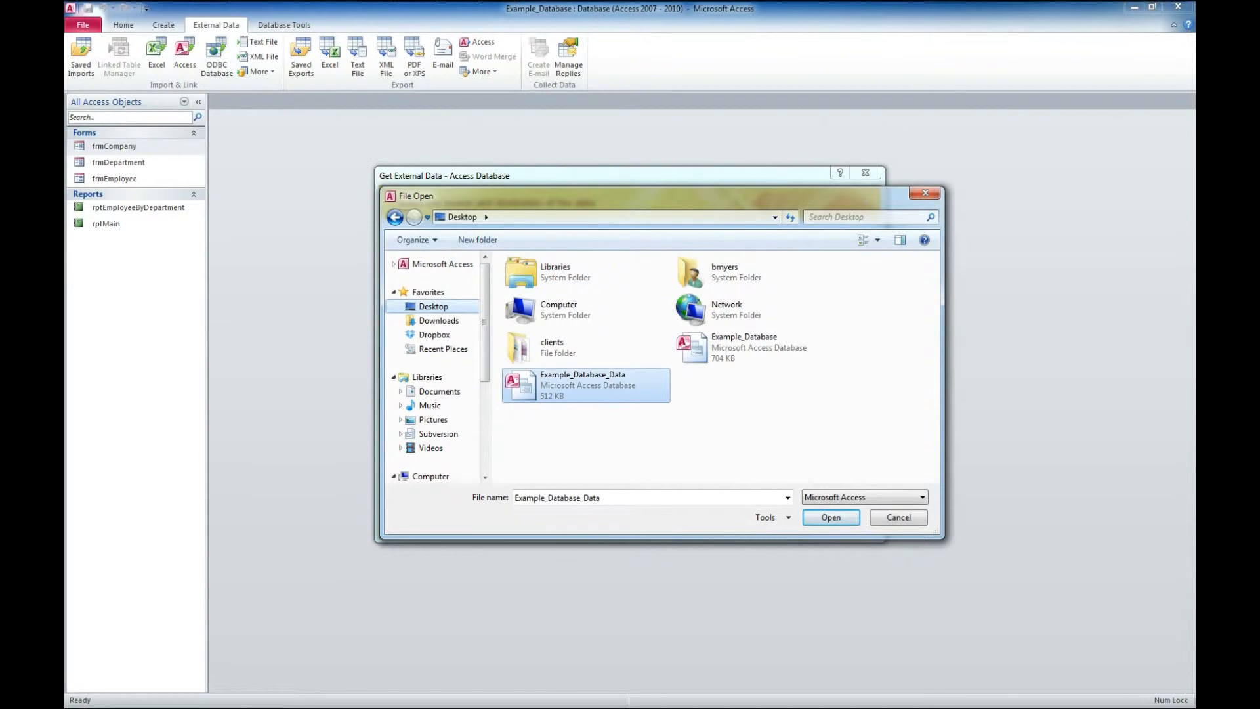
{"action": "left_click", "coordinate": [831, 520]}
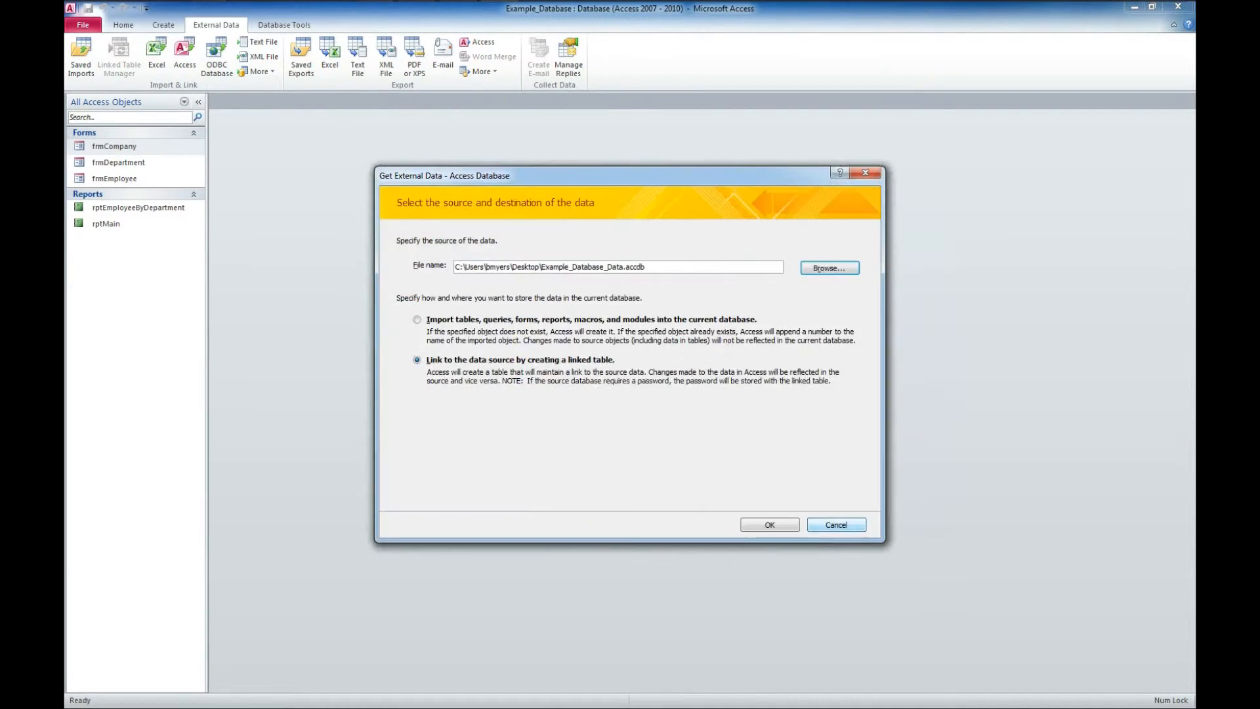
Step: Link tblCompanies, tblDepartments, tblEmployees and tblStates using Select All
{"action": "left_click", "coordinate": [767, 523]}
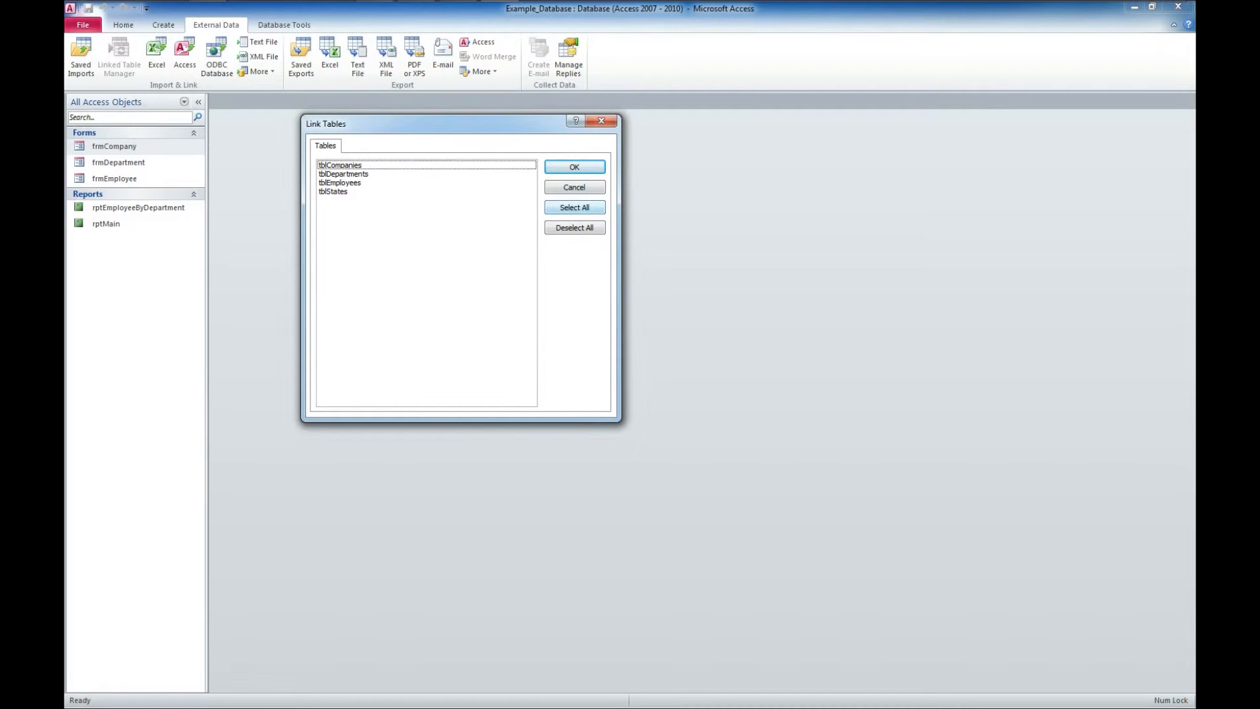
{"action": "left_click", "coordinate": [573, 168]}
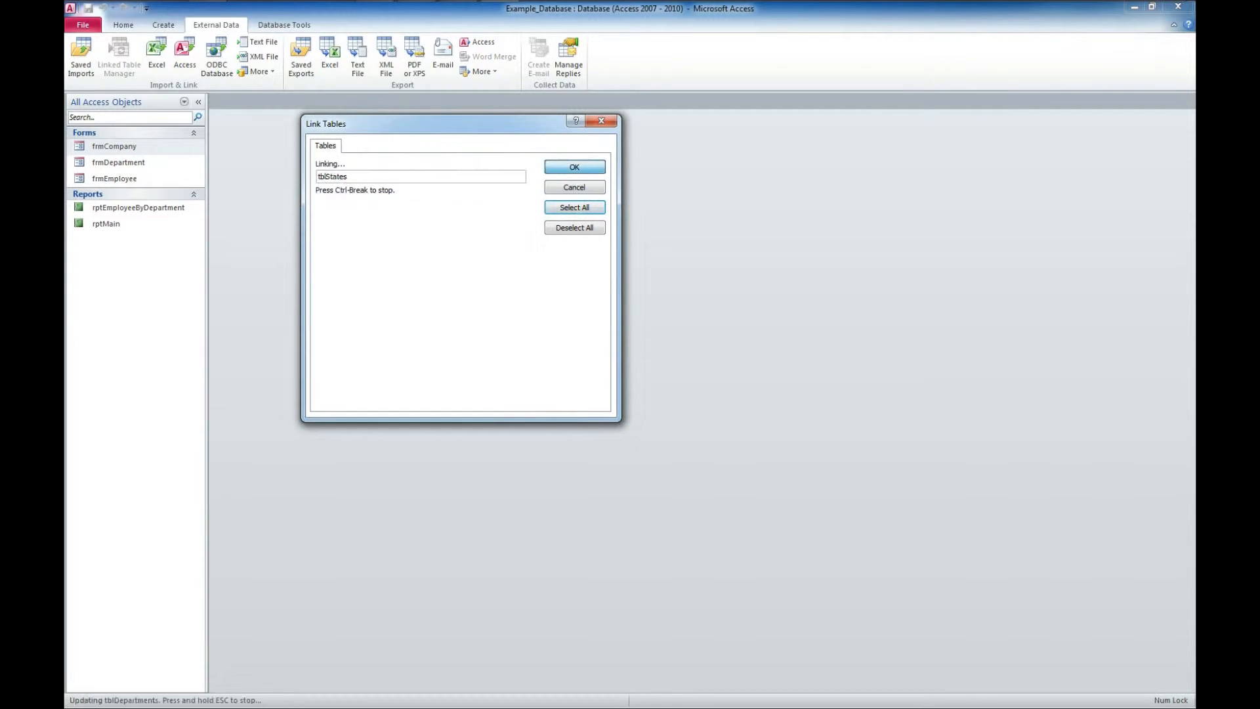
{"action": "left_click", "coordinate": [574, 167]}
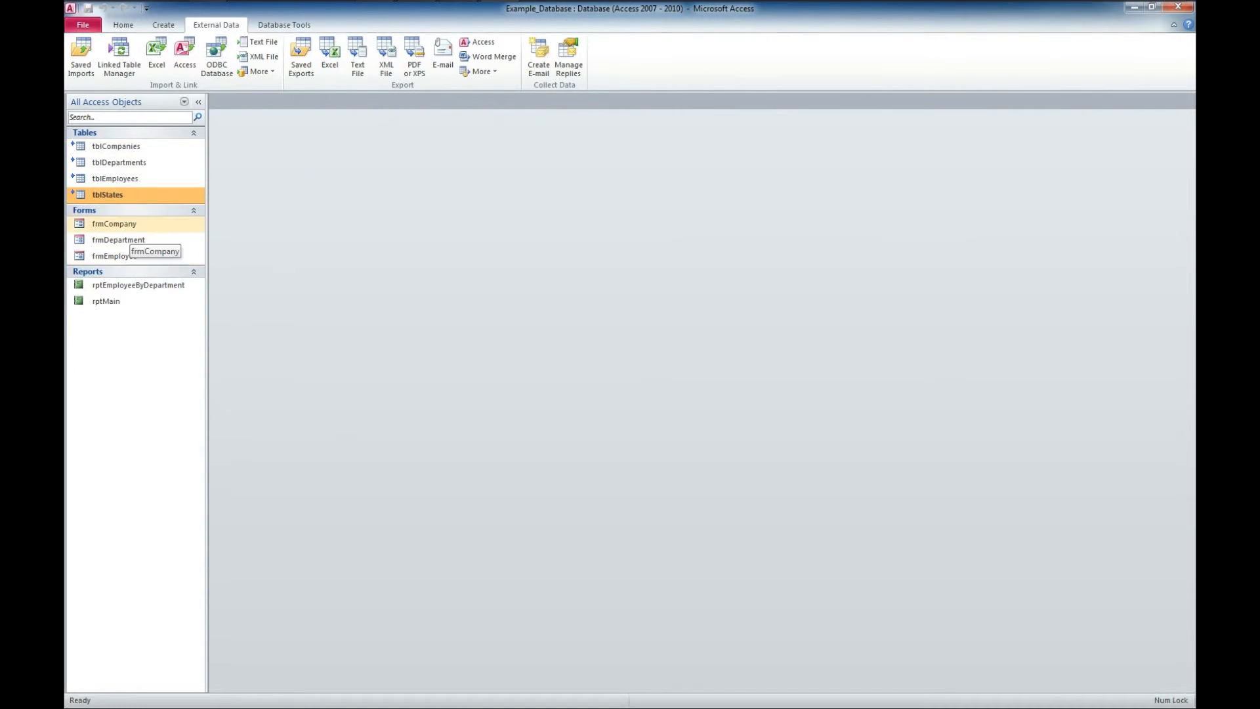
{"action": "double_click", "coordinate": [114, 147]}
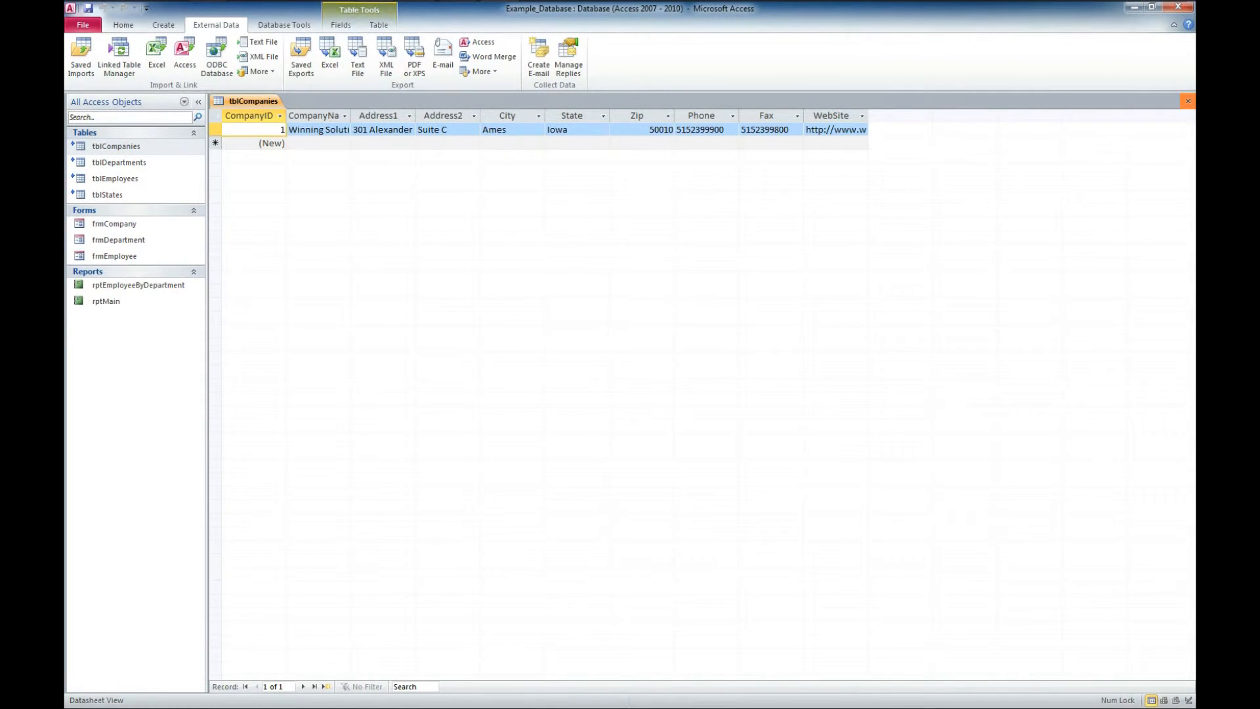
{"action": "left_click", "coordinate": [1187, 100]}
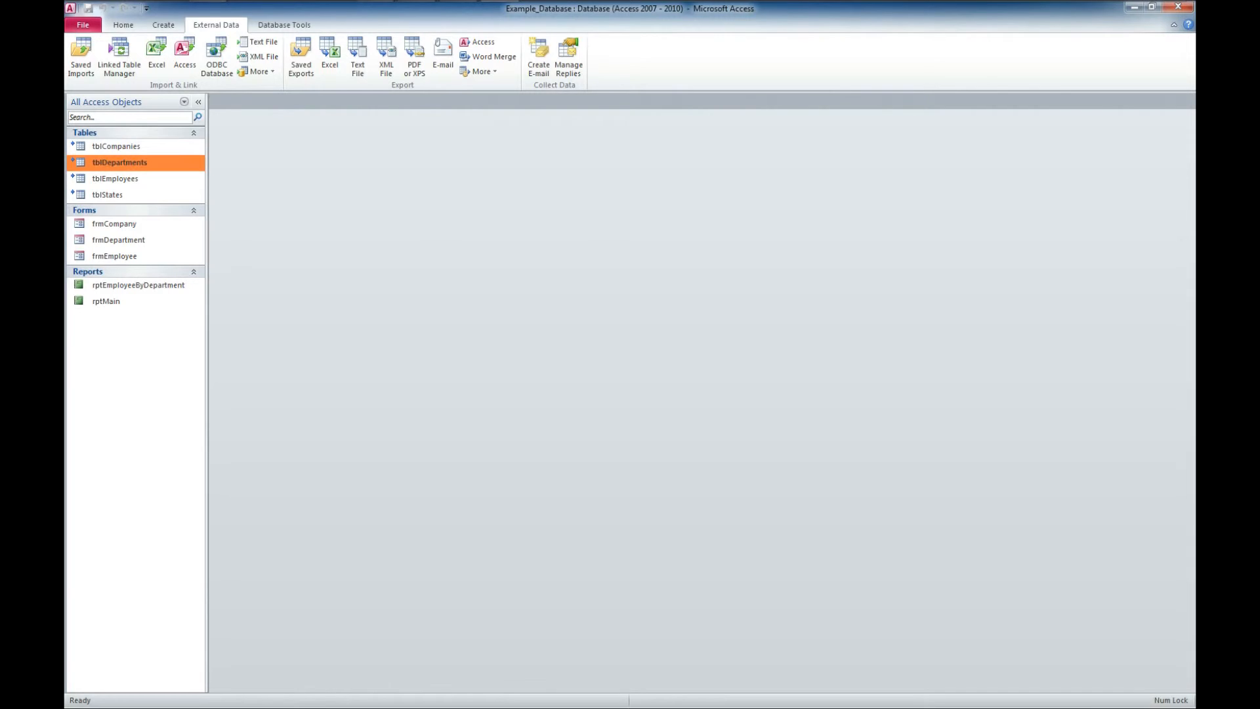
{"action": "left_click", "coordinate": [115, 178]}
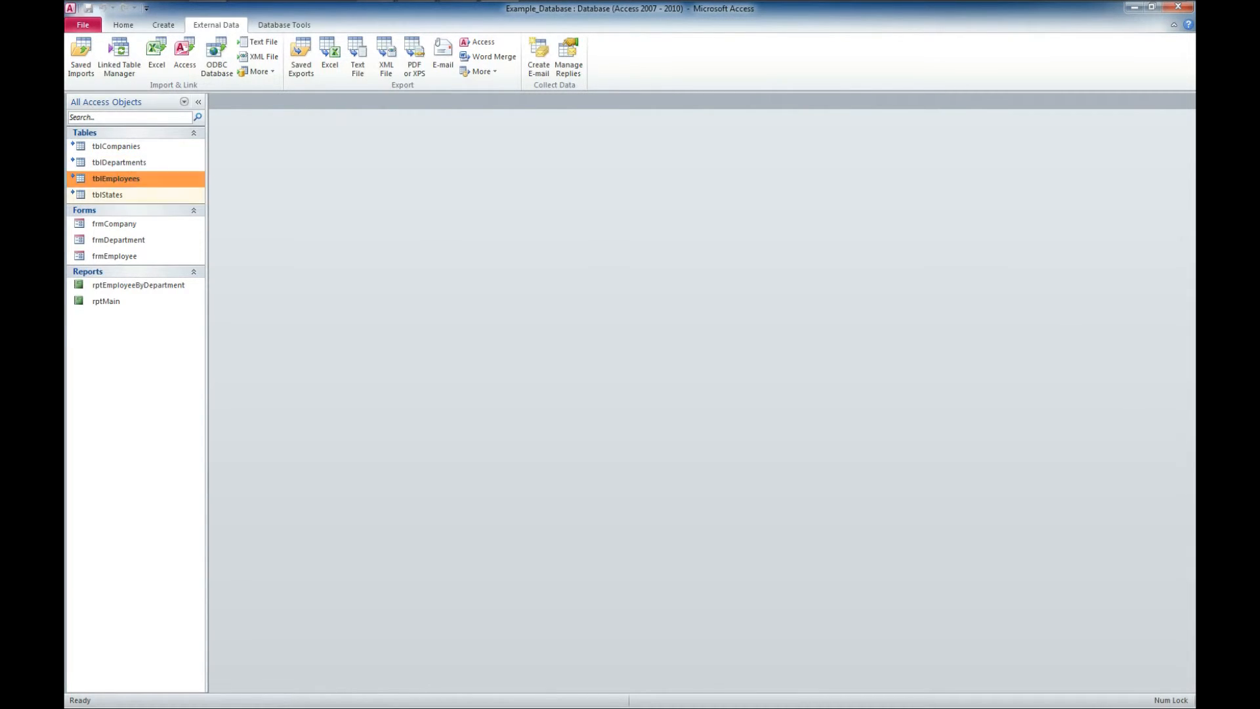
{"action": "left_click", "coordinate": [115, 223]}
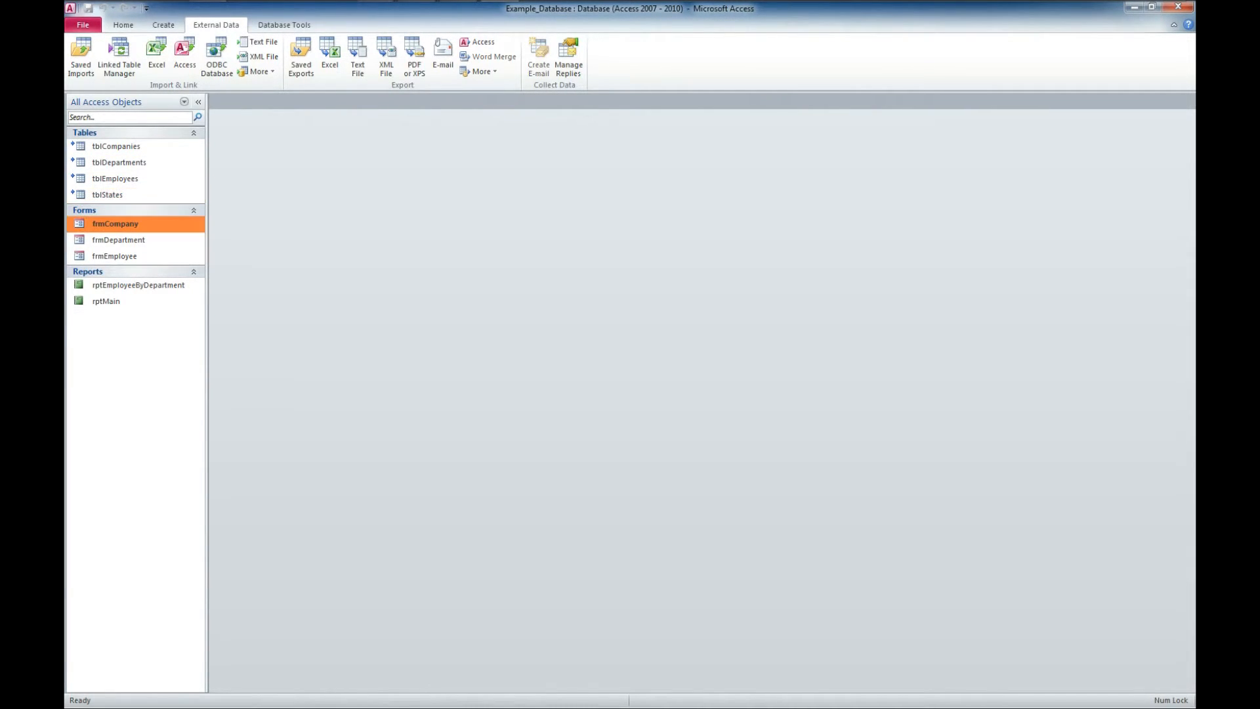
{"action": "double_click", "coordinate": [115, 223]}
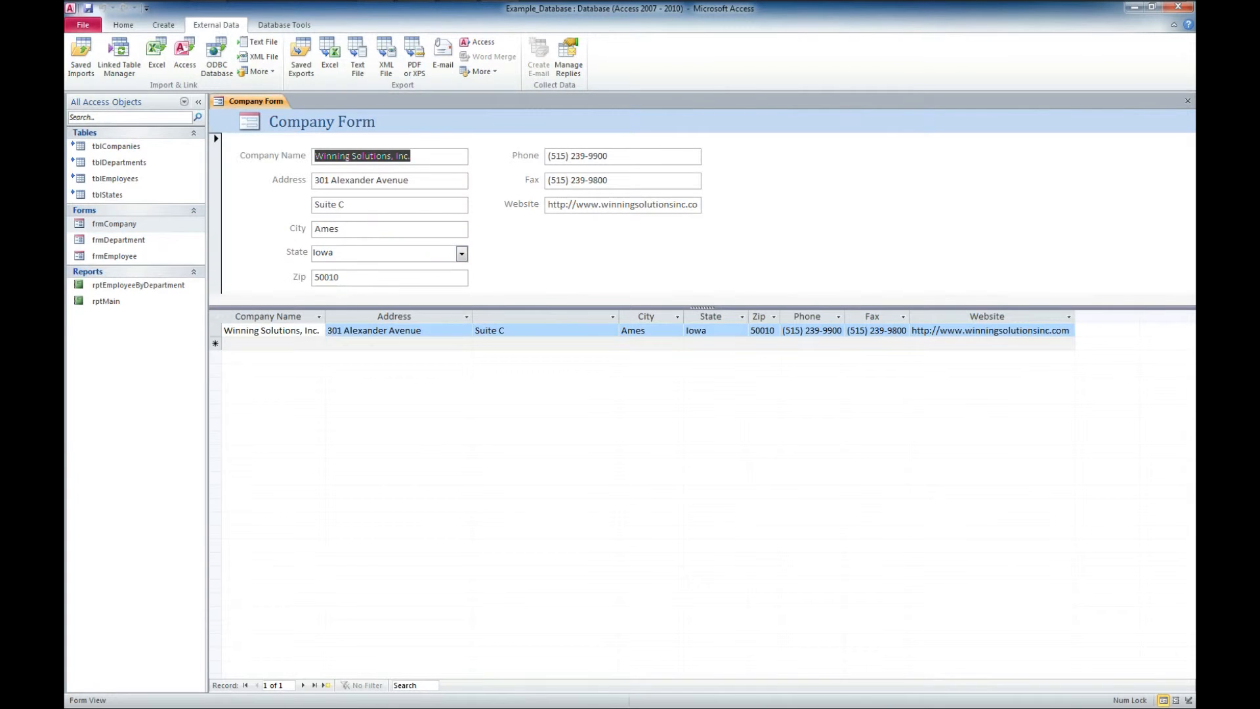
{"action": "double_click", "coordinate": [118, 239]}
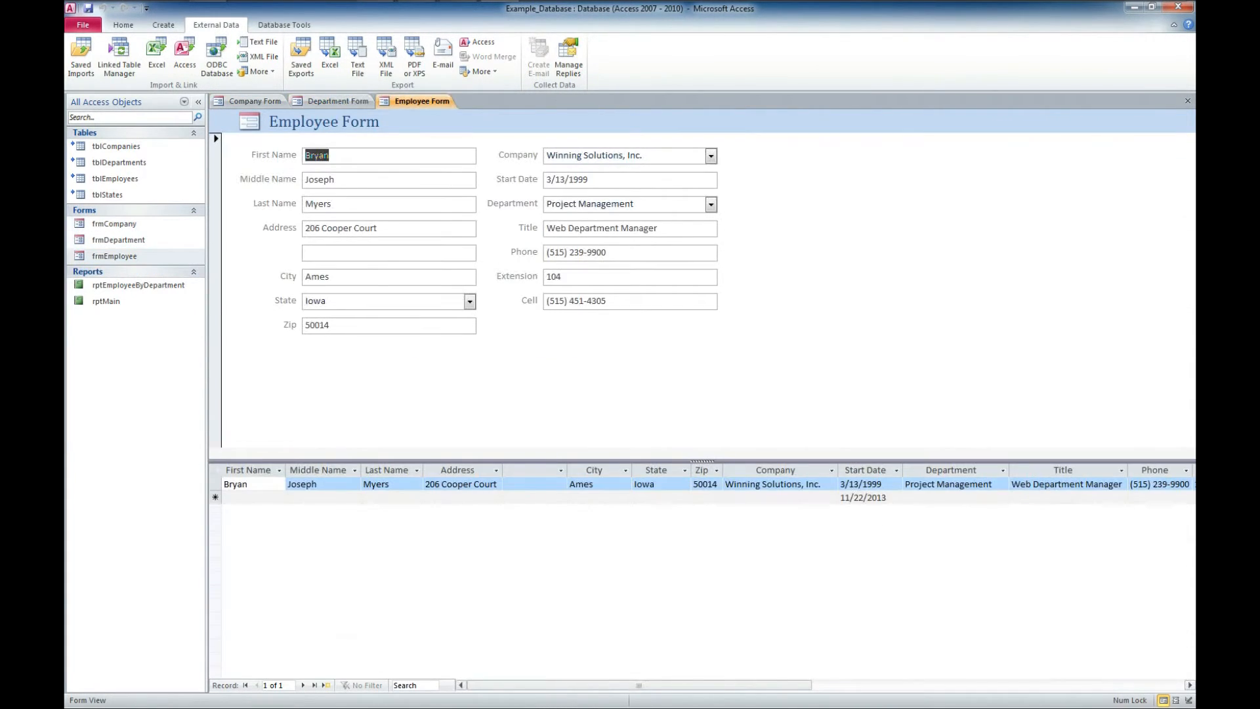
{"action": "left_click", "coordinate": [255, 100]}
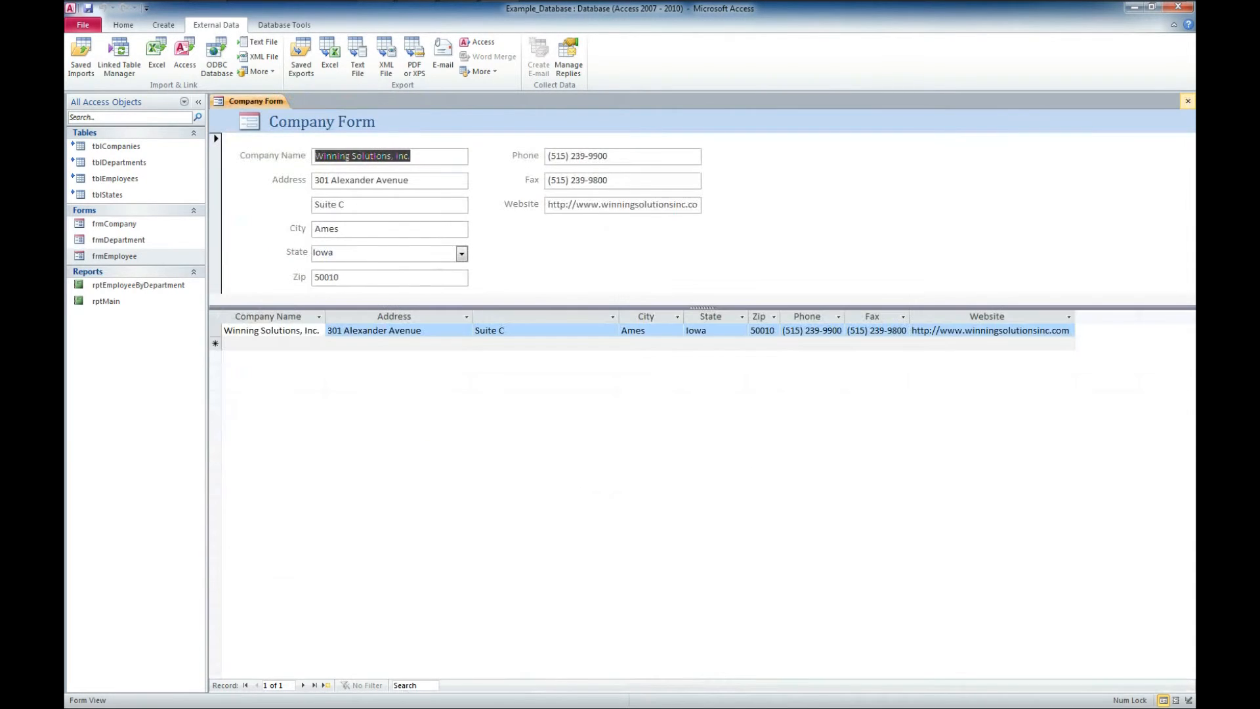
{"action": "left_click", "coordinate": [1187, 100]}
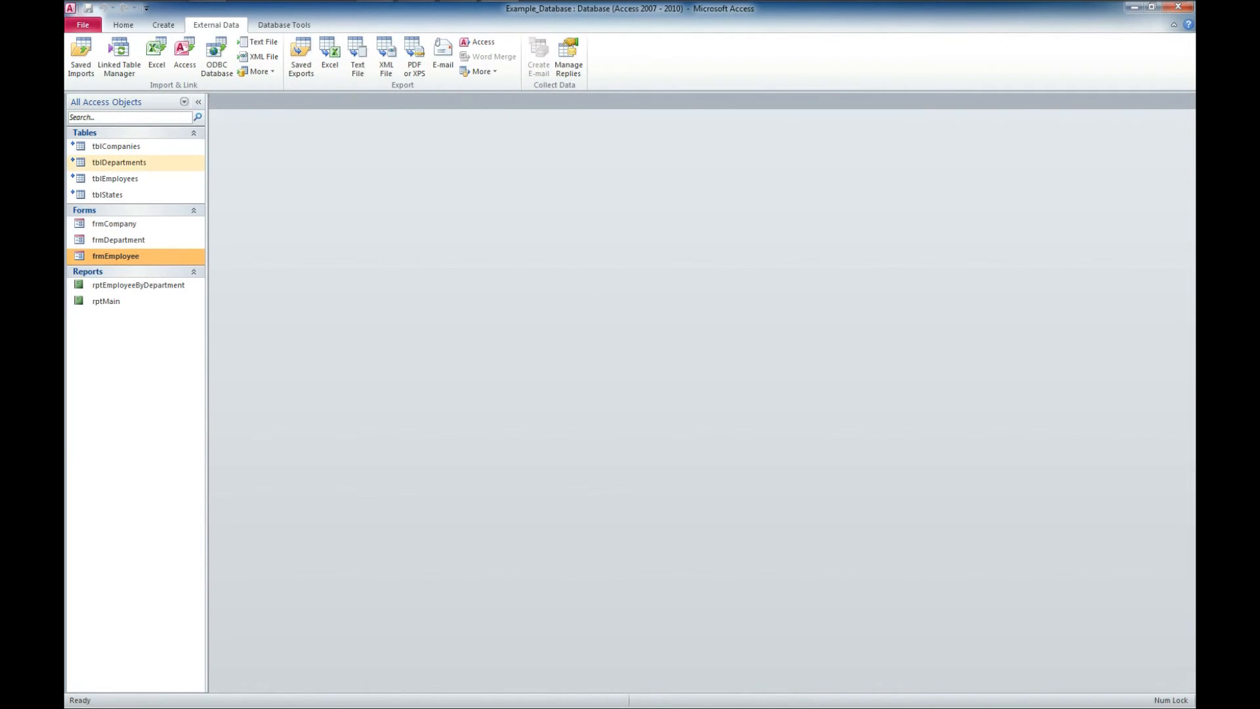
{"action": "mouse_move", "coordinate": [115, 178]}
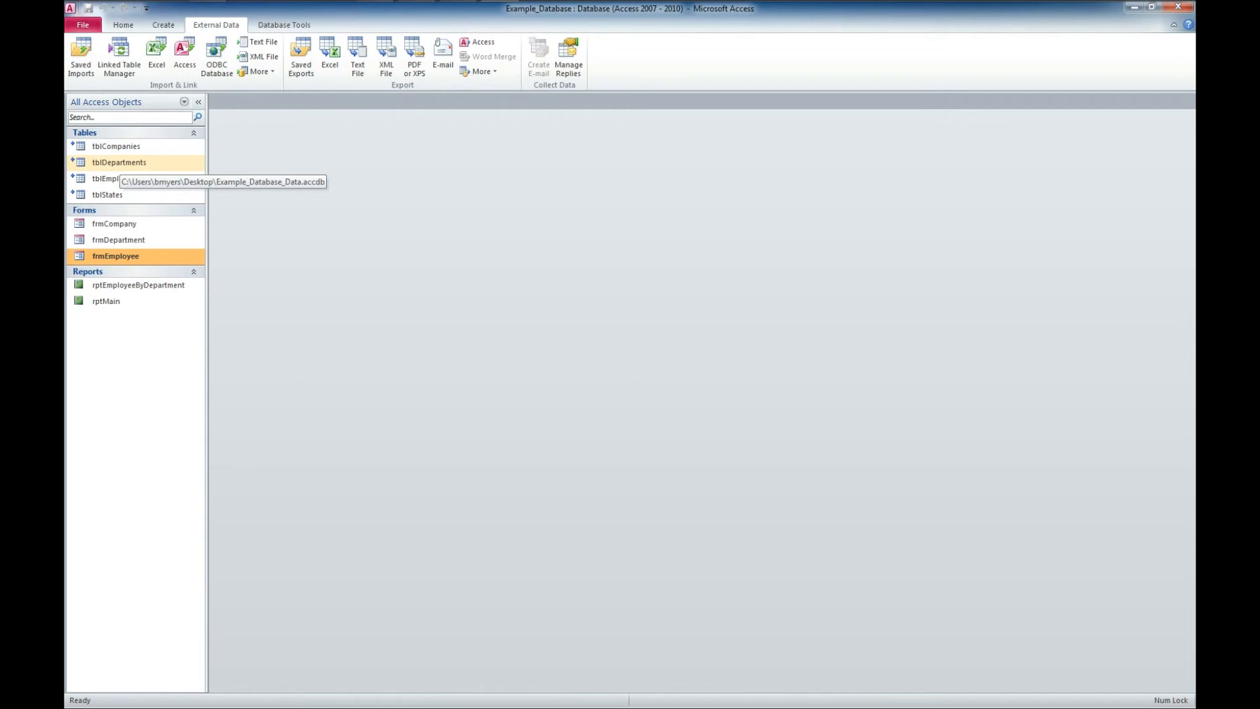